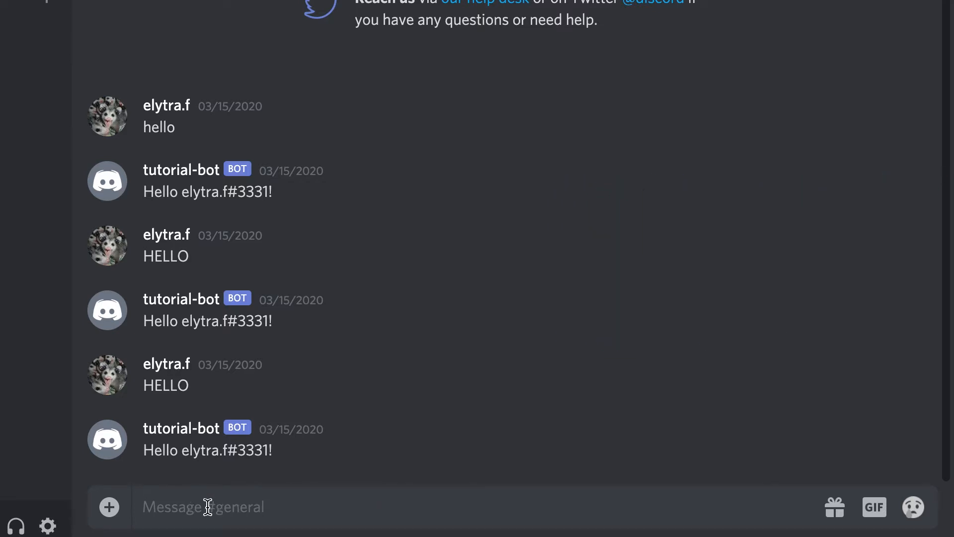
# Step: Send the gibberish test messages 'ghfjdksghd' and 'gfsg' in #general
pyautogui.write('ghfjdksghd')
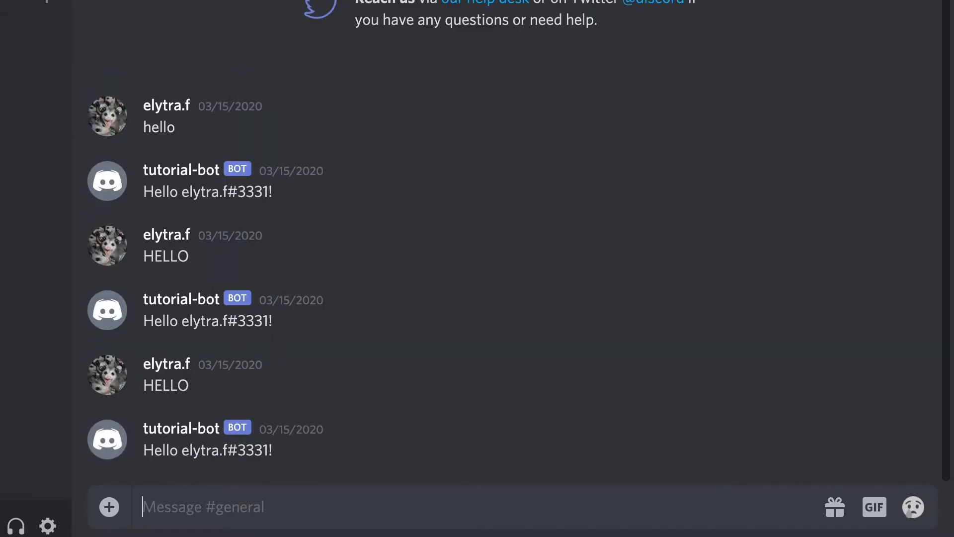
pyautogui.moveTo(110, 507)
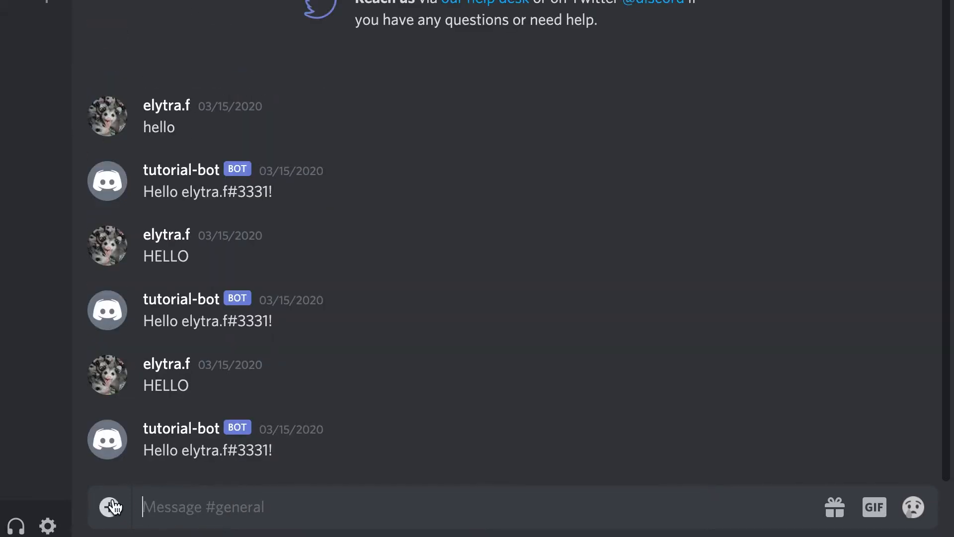
pyautogui.write('gfsg')
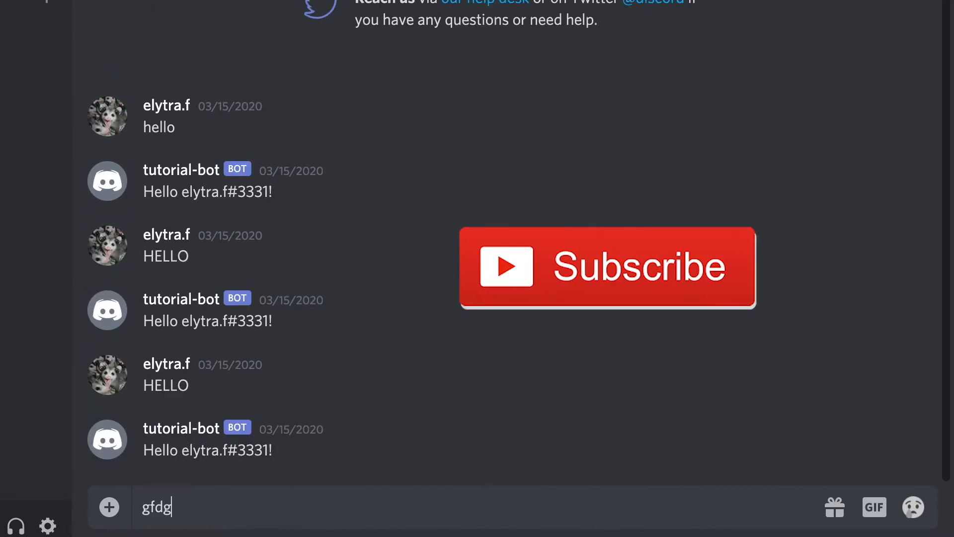
pyautogui.press('enter')
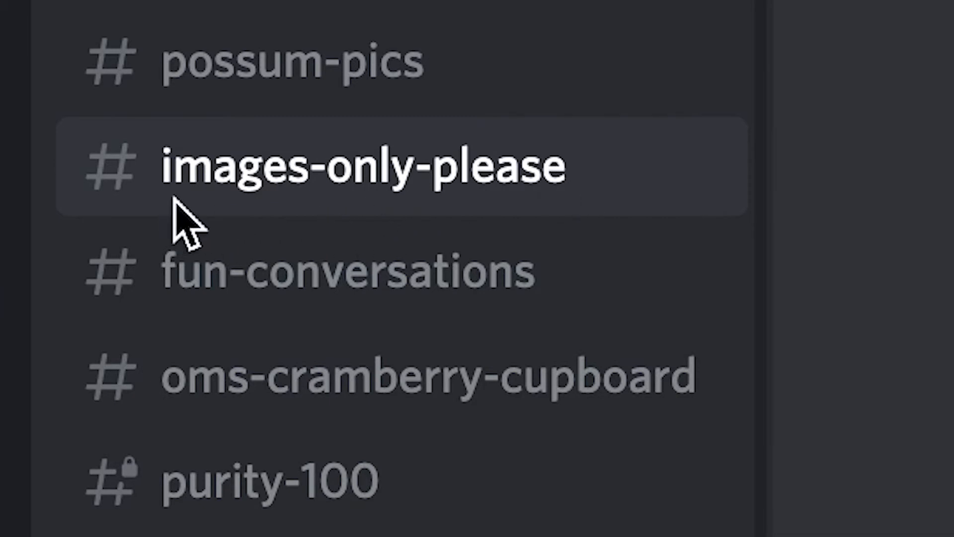
pyautogui.moveTo(557, 218)
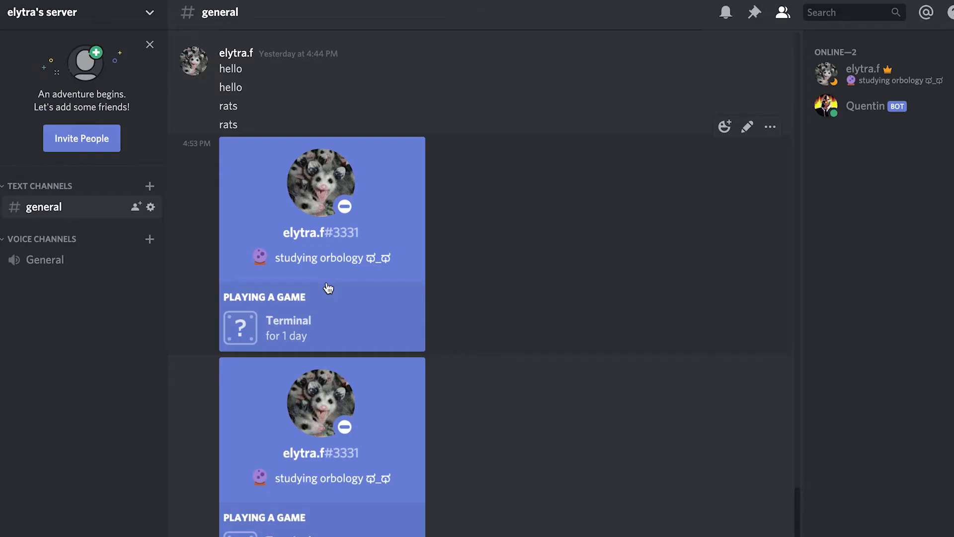
pyautogui.moveTo(313, 346)
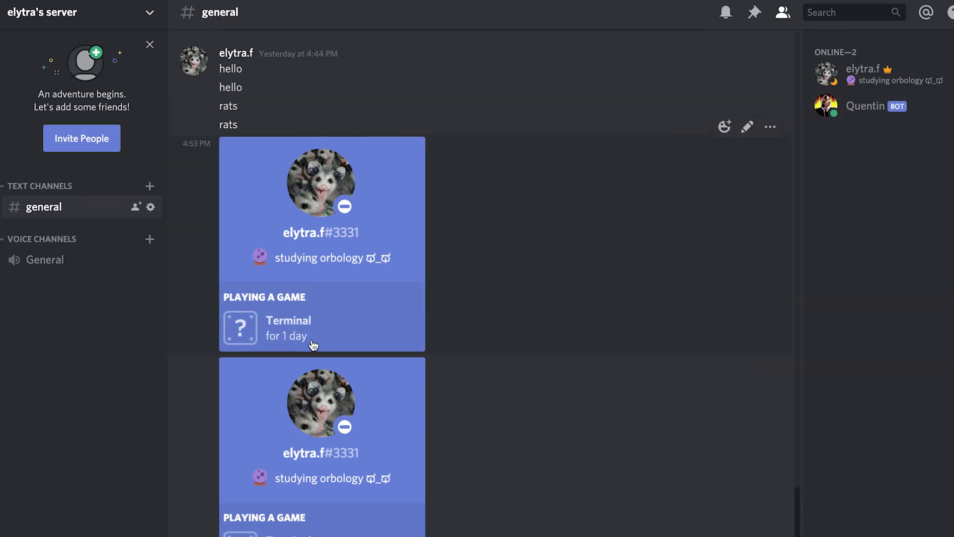
pyautogui.moveTo(153, 13)
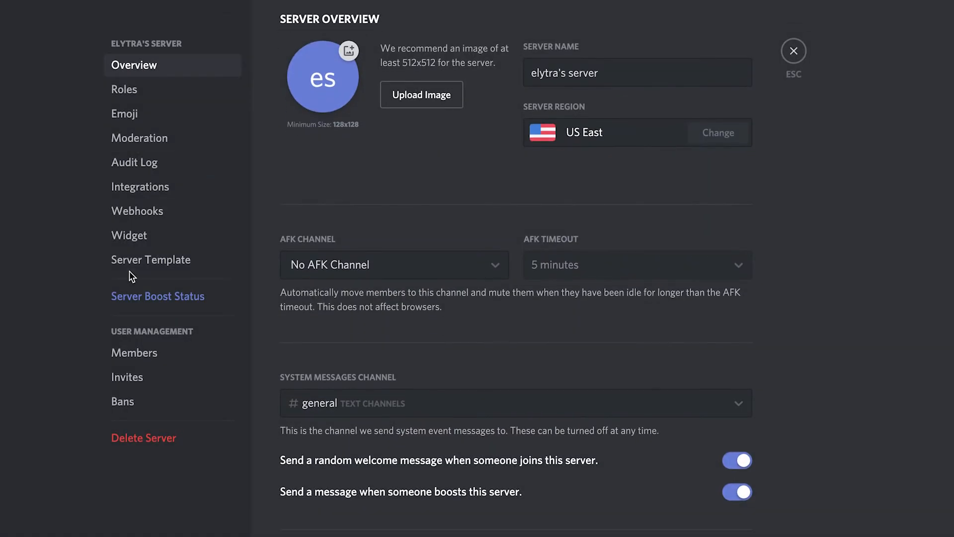
pyautogui.moveTo(154, 88)
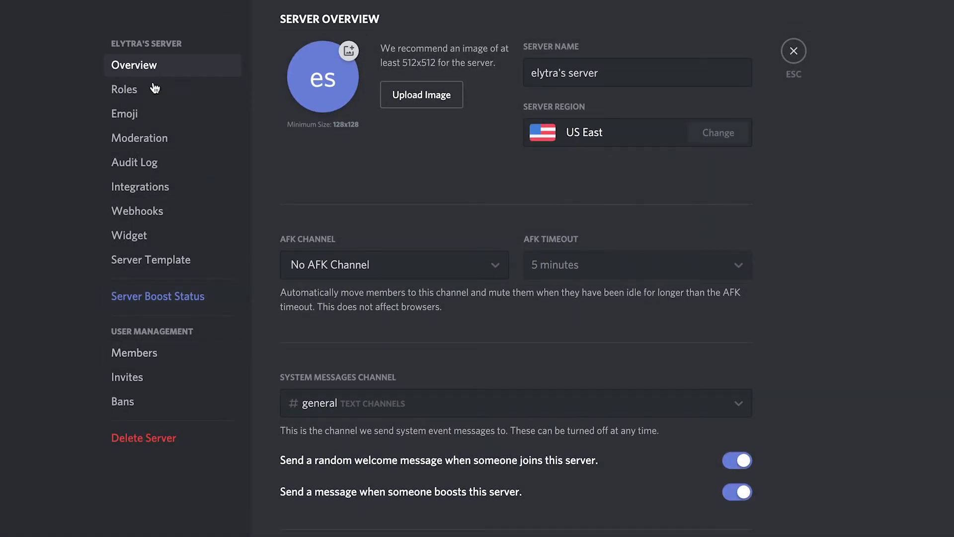
pyautogui.click(124, 88)
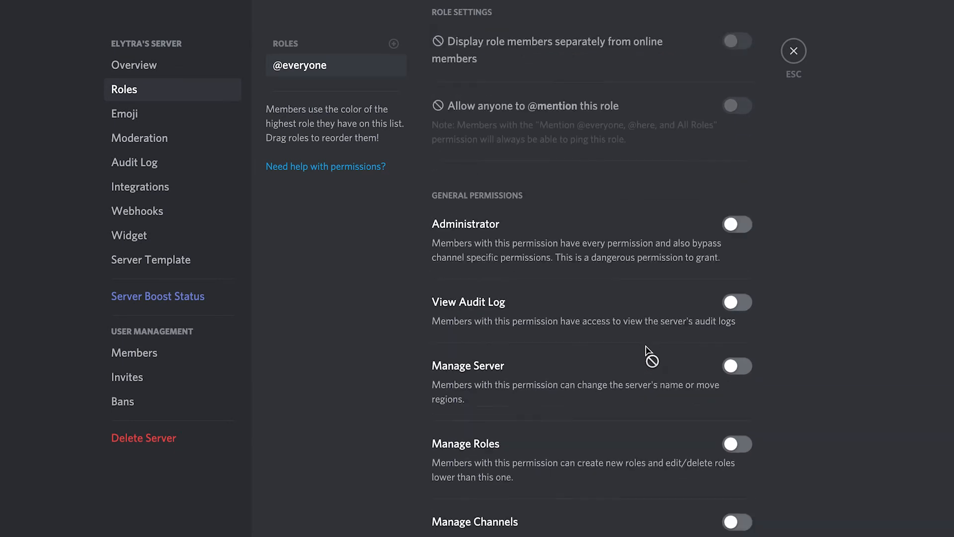
pyautogui.scroll(-3)
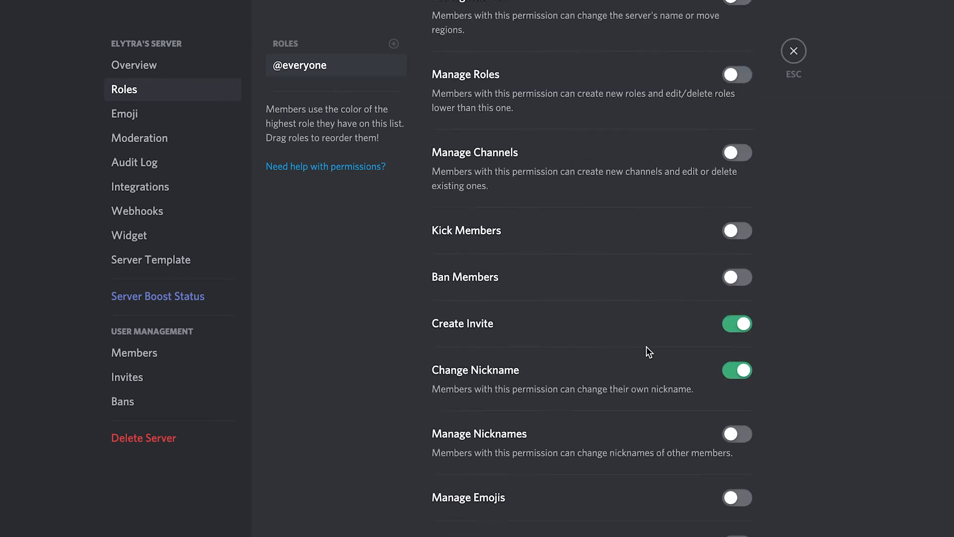
pyautogui.scroll(-3)
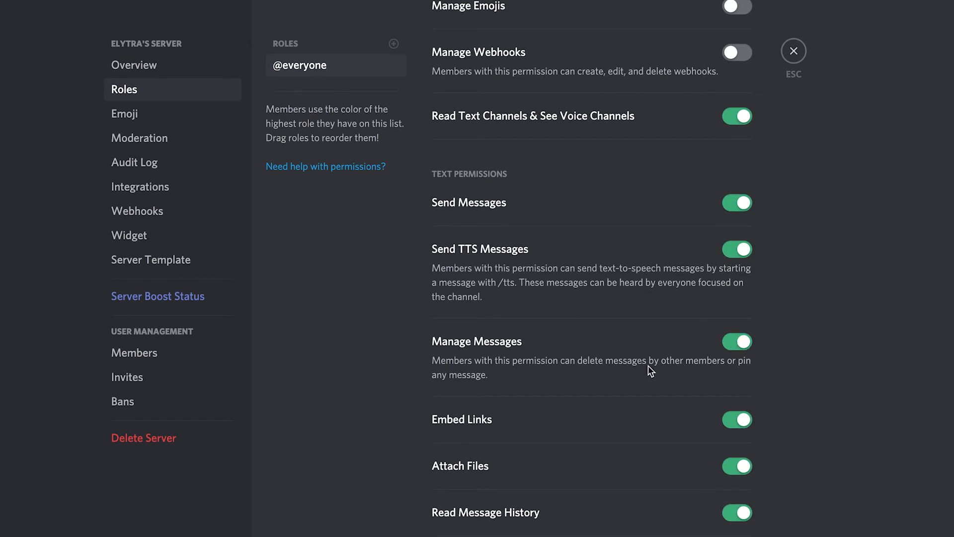
pyautogui.click(736, 341)
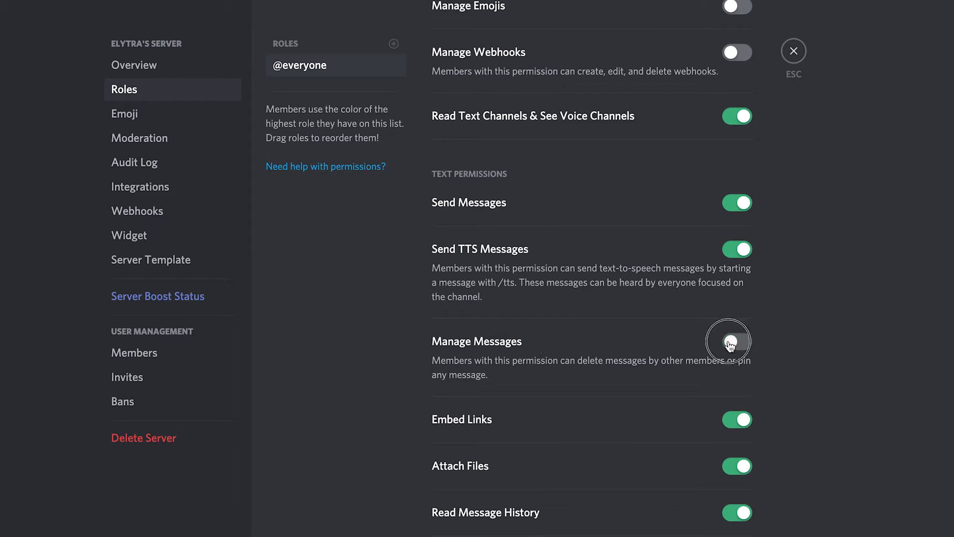
pyautogui.click(736, 341)
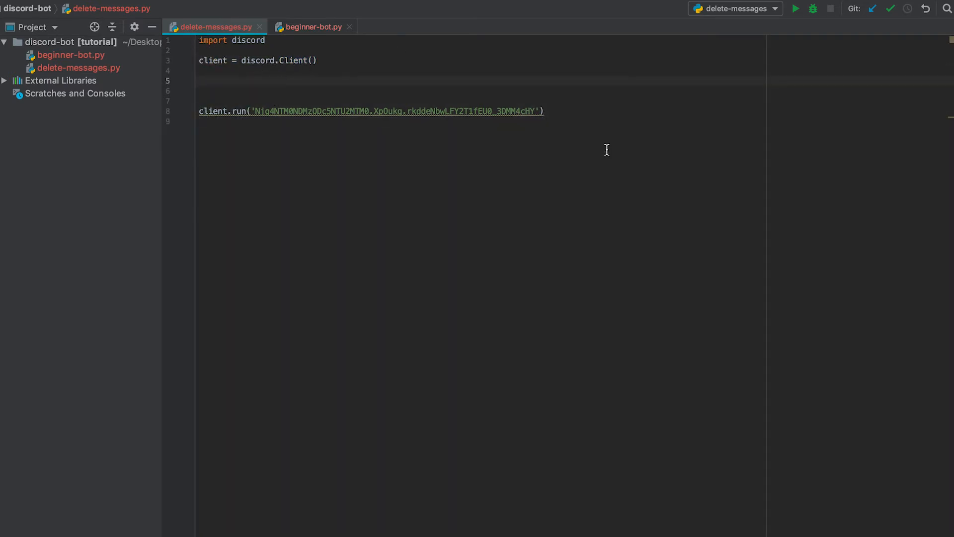
pyautogui.write('@client.event')
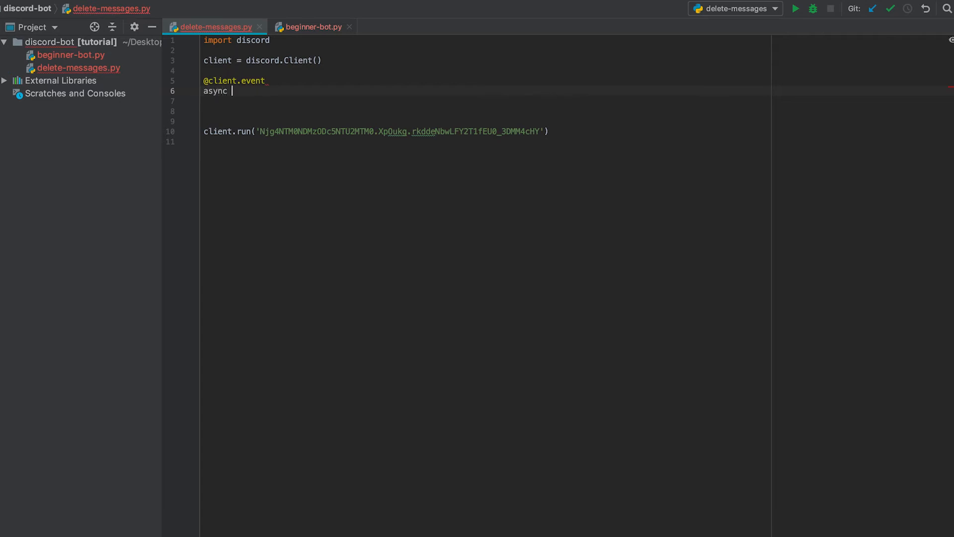
pyautogui.write('def on_')
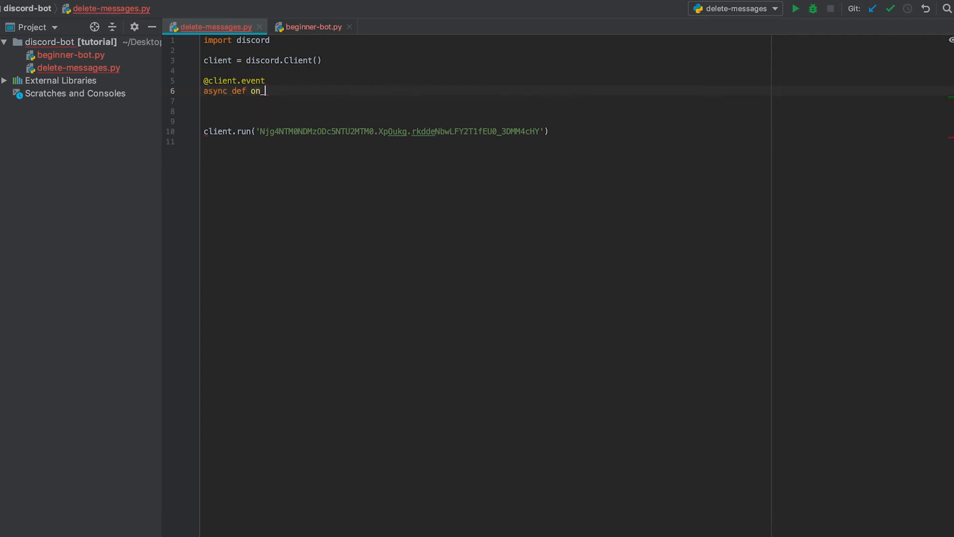
pyautogui.write('message()')
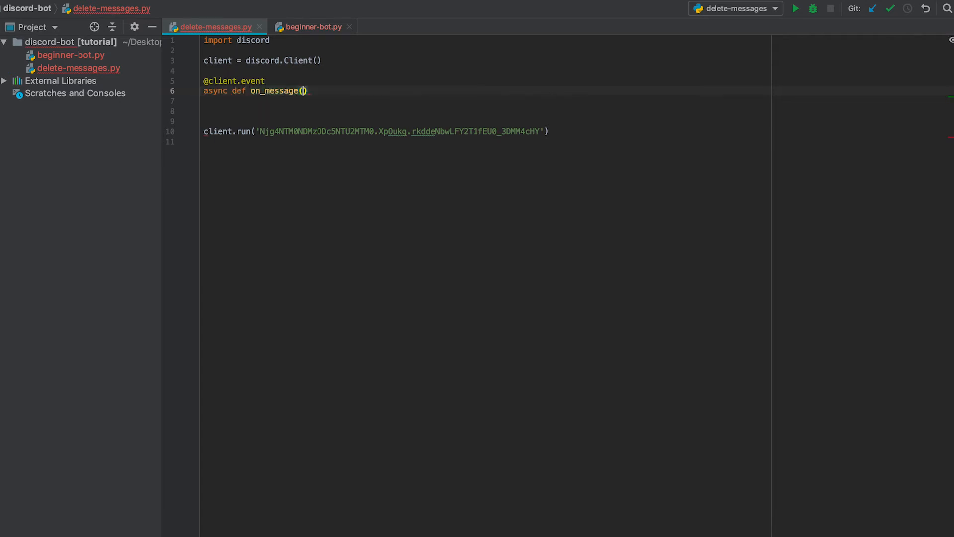
pyautogui.write('message')
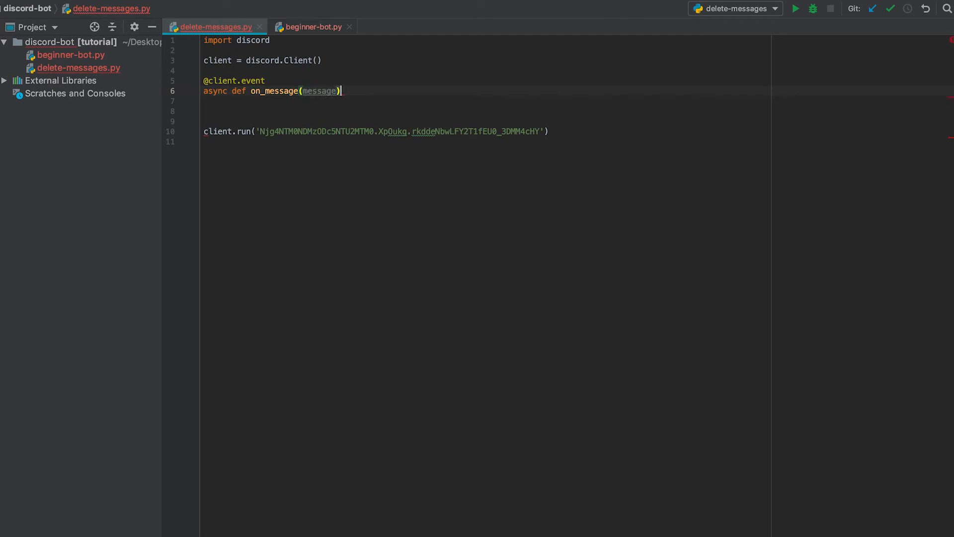
pyautogui.write(':')
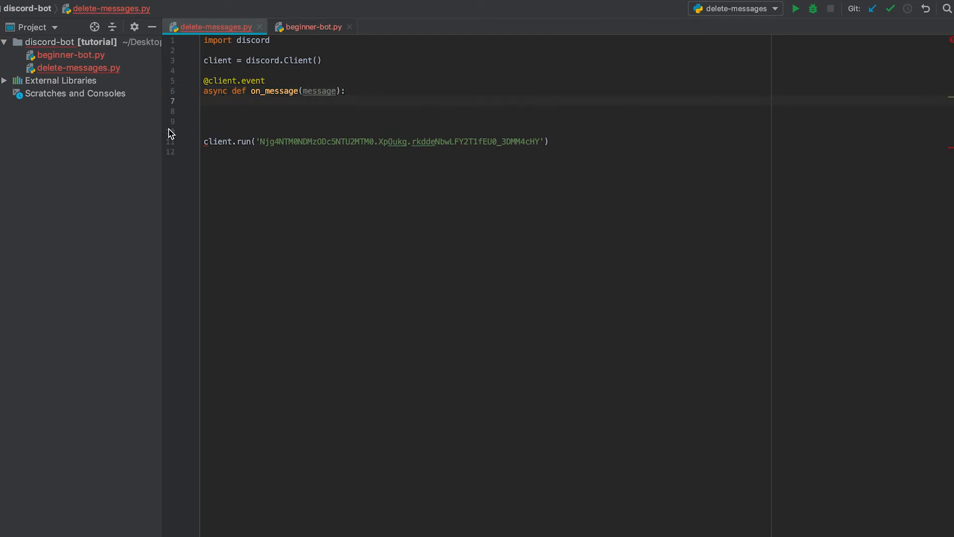
pyautogui.moveTo(319, 90)
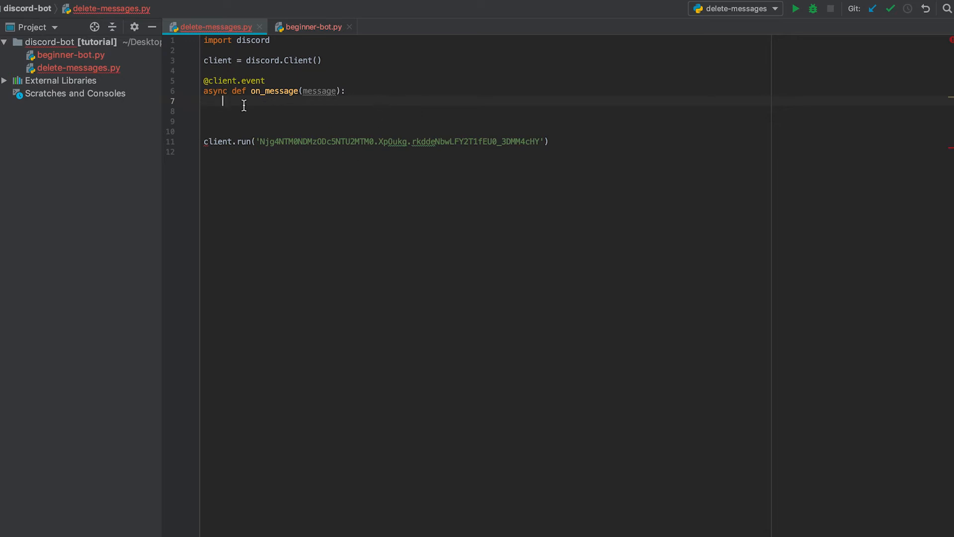
# Step: Add the condition message.channel == "general" and message.content != ""
pyautogui.write('if')
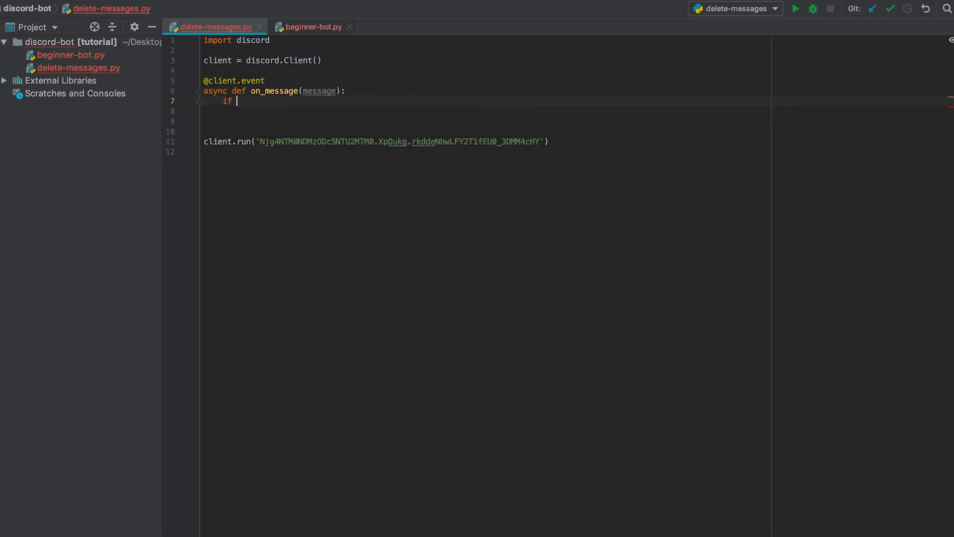
pyautogui.write('message.ch')
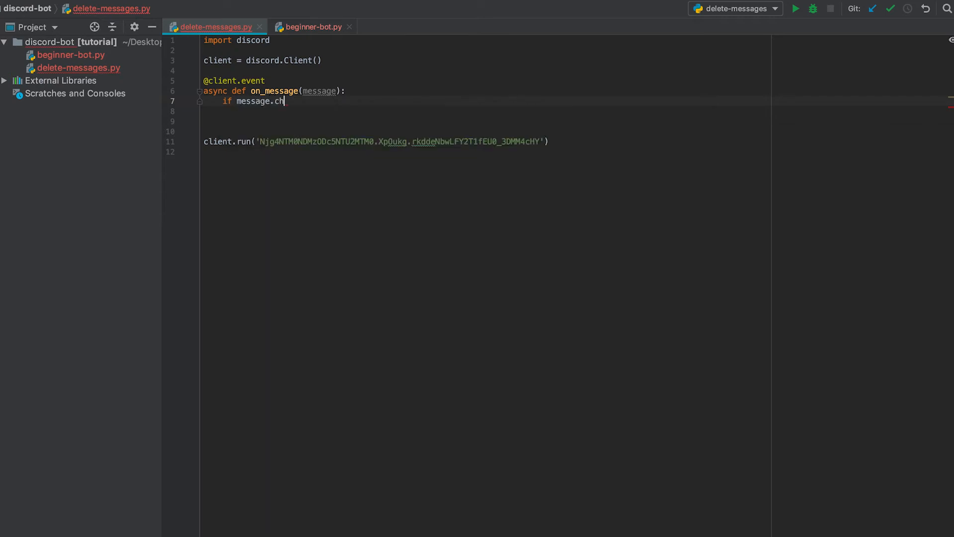
pyautogui.write('annel ==')
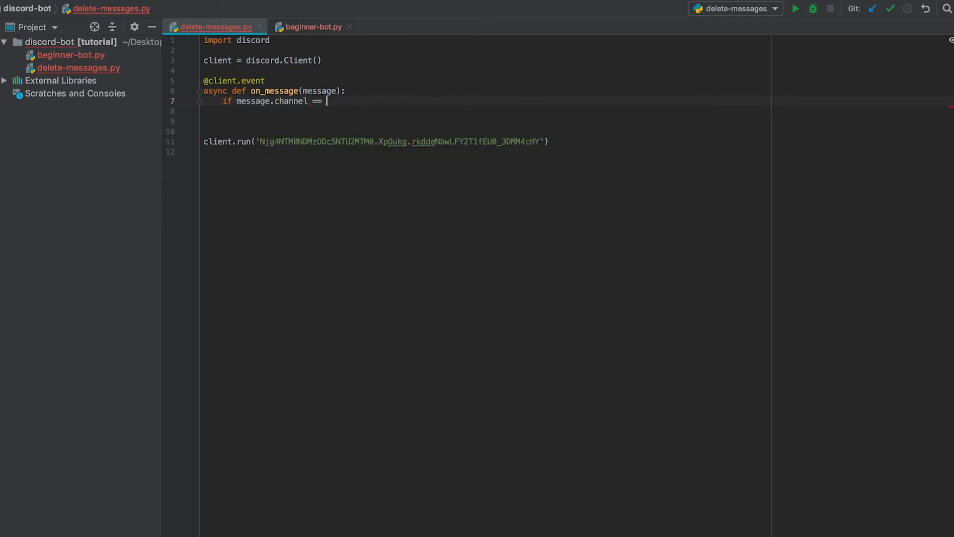
pyautogui.write('"general"')
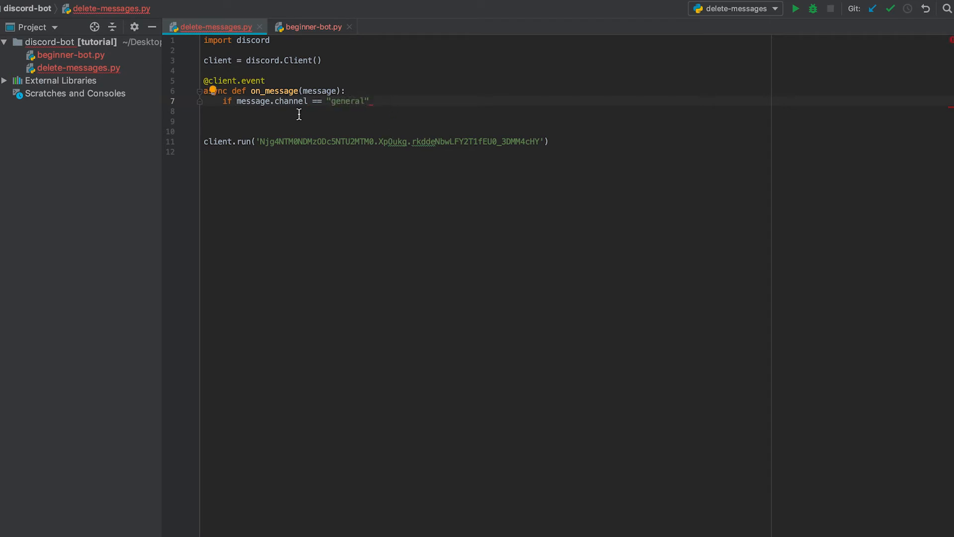
pyautogui.moveTo(322, 138)
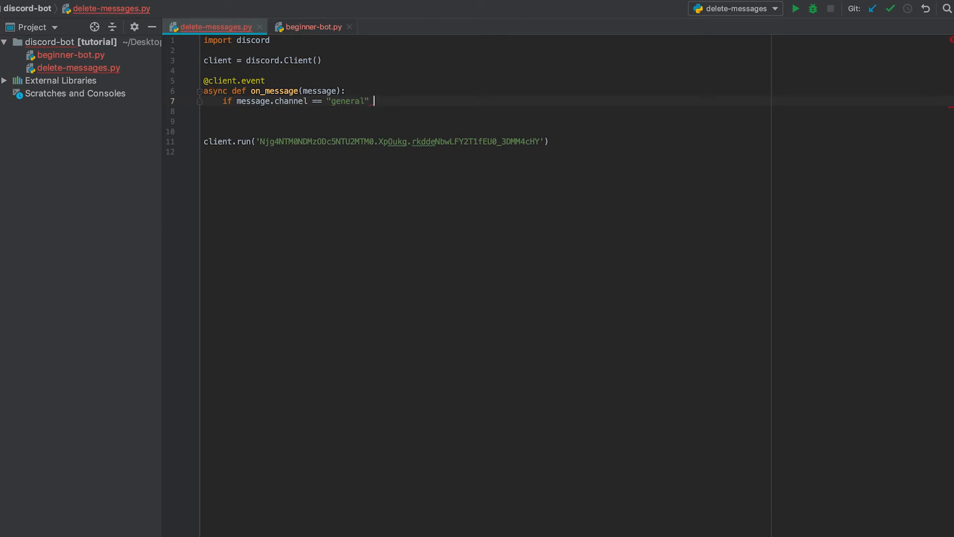
pyautogui.write('and mess')
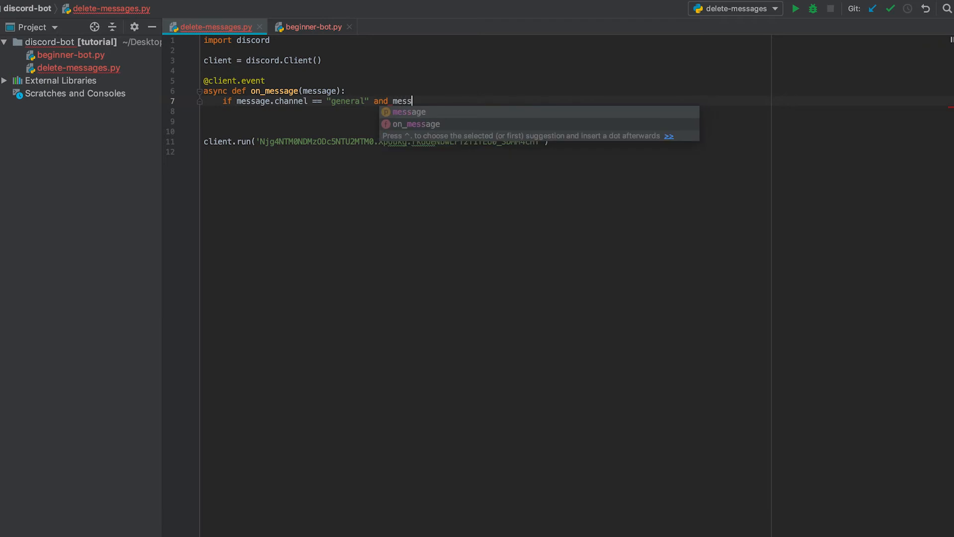
pyautogui.write('.content !=')
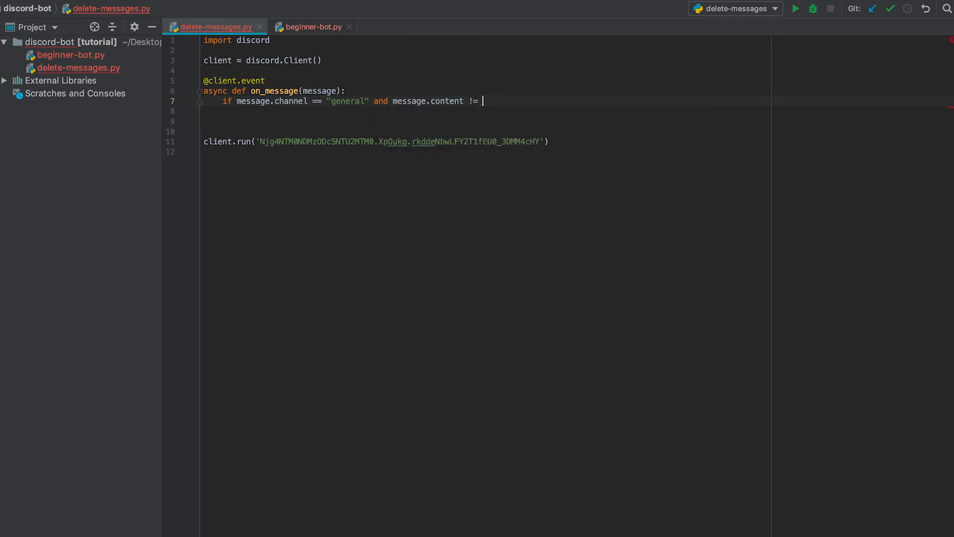
pyautogui.write('"":')
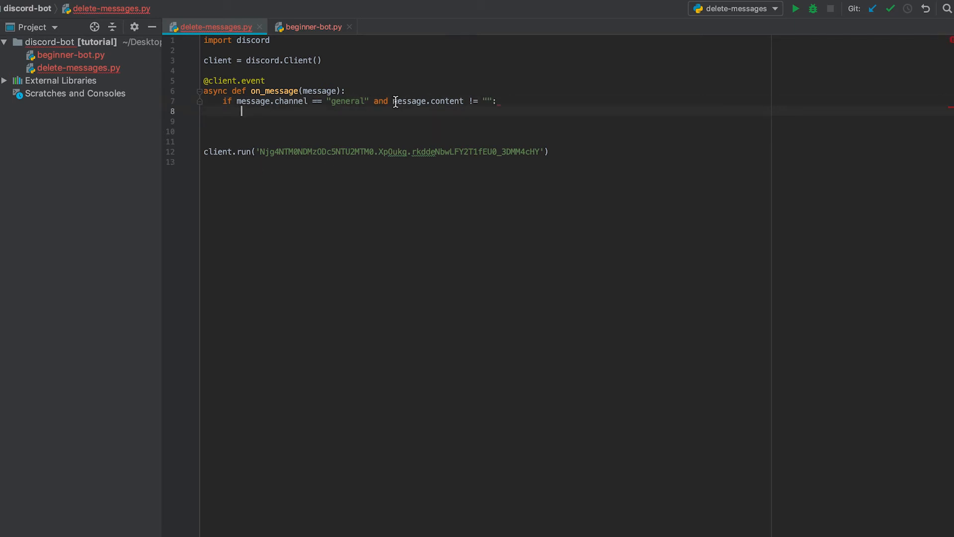
pyautogui.moveTo(391, 102); pyautogui.dragTo(493, 101)
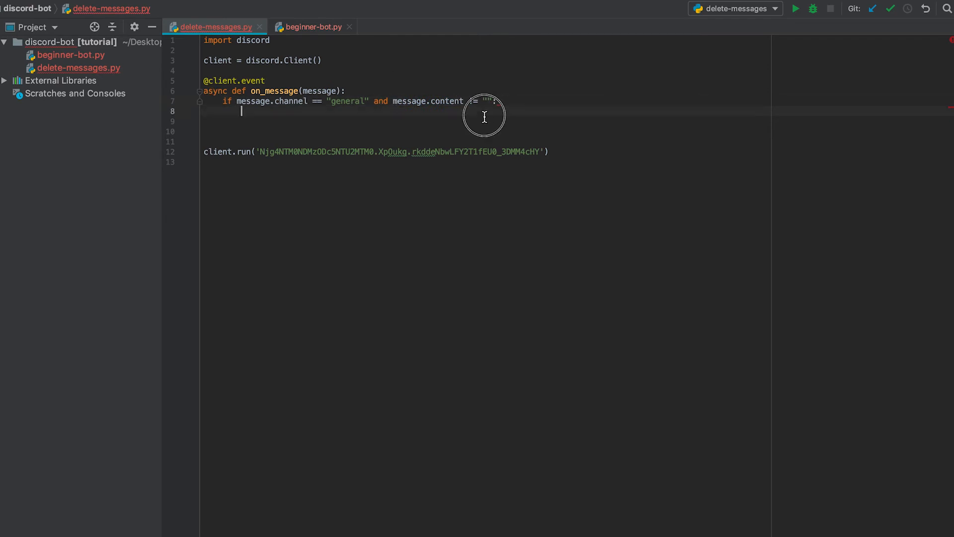
pyautogui.write('!= "":')
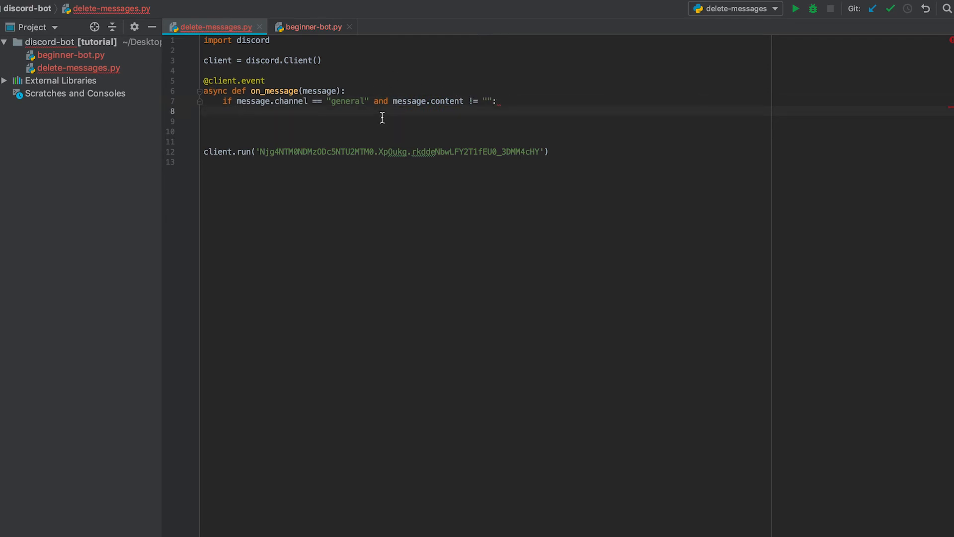
# Step: Await message.channel.purge(limit=1), wrap the channel in str(), and run the script
pyautogui.write('await pur')
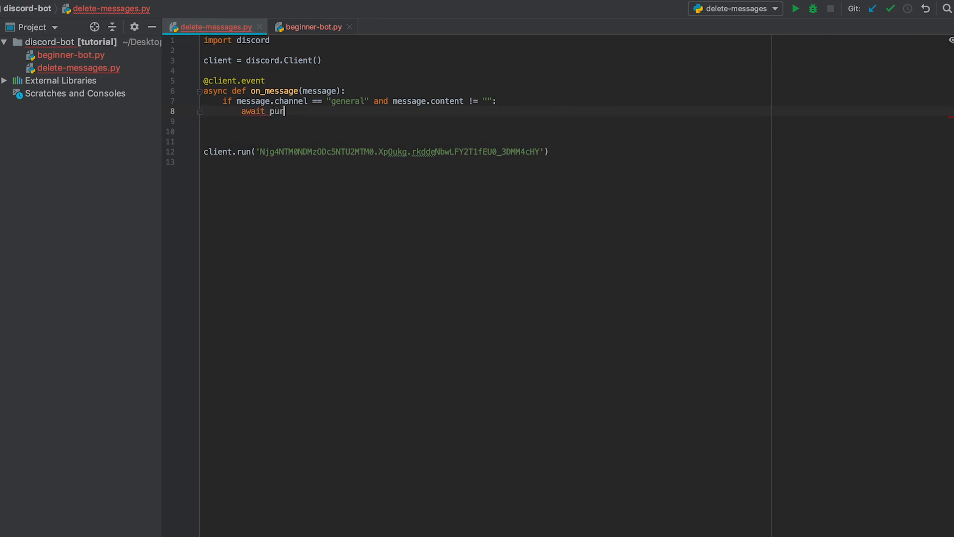
pyautogui.write('message.channel.')
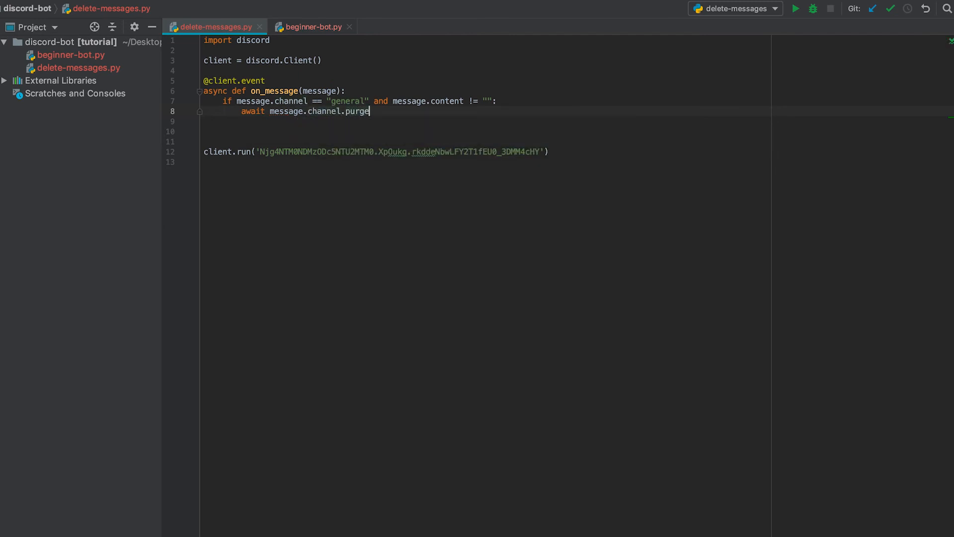
pyautogui.write('()')
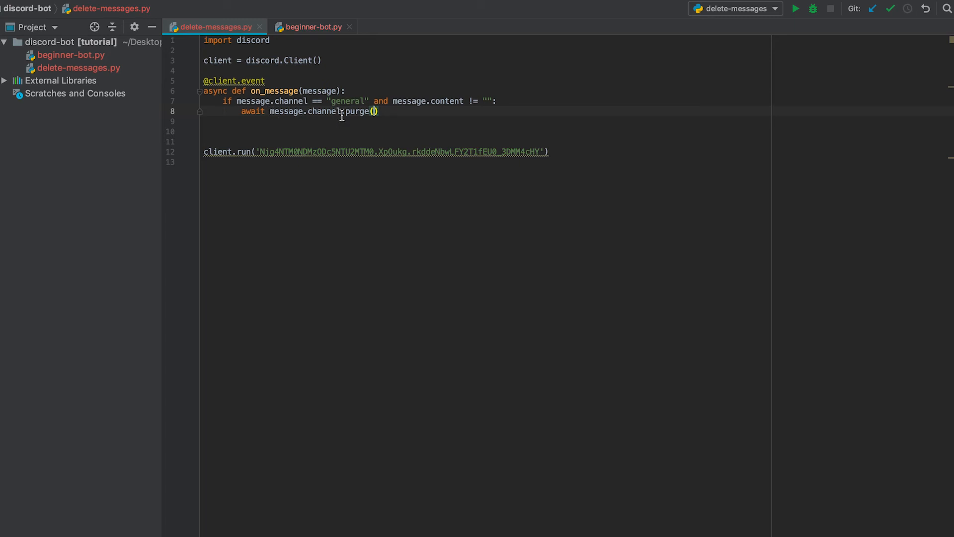
pyautogui.moveTo(383, 90)
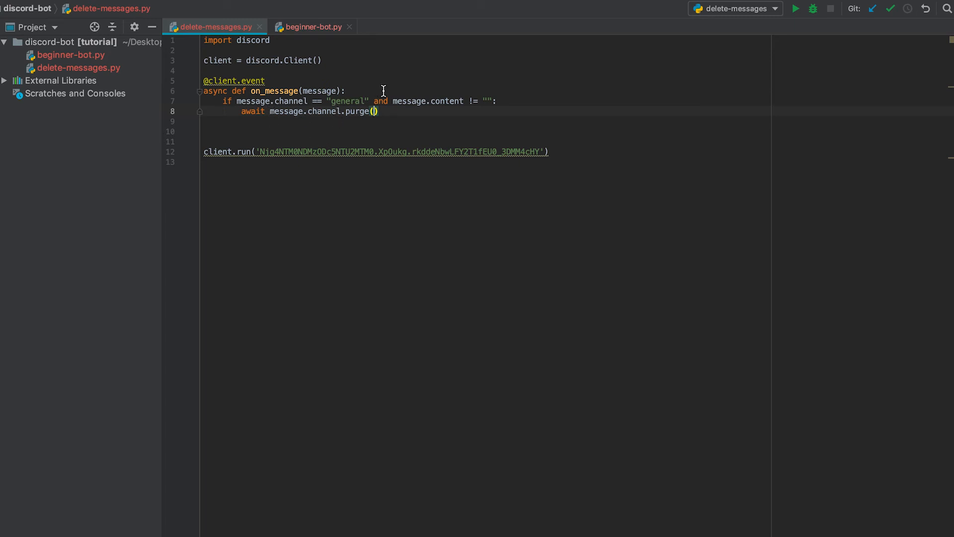
pyautogui.write('limit')
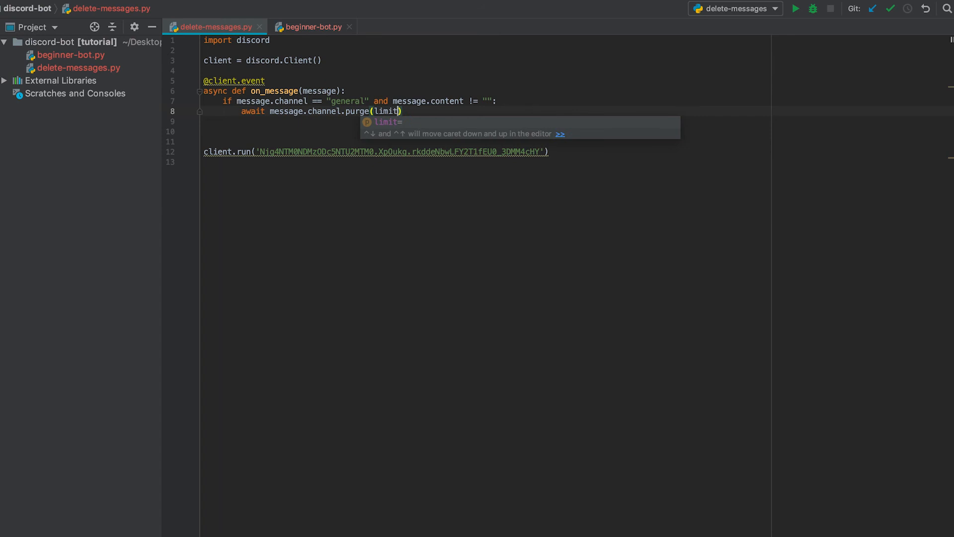
pyautogui.write('=10')
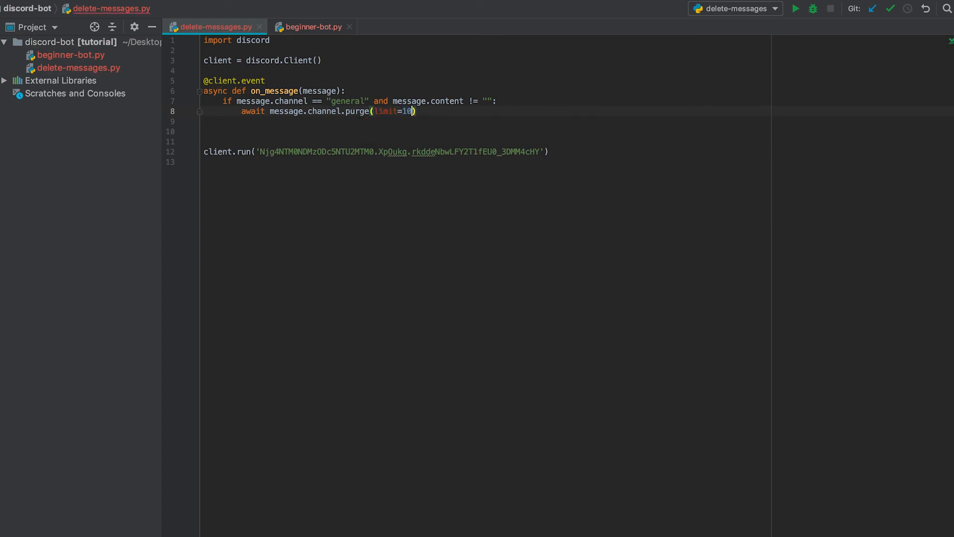
pyautogui.press('Backspace')
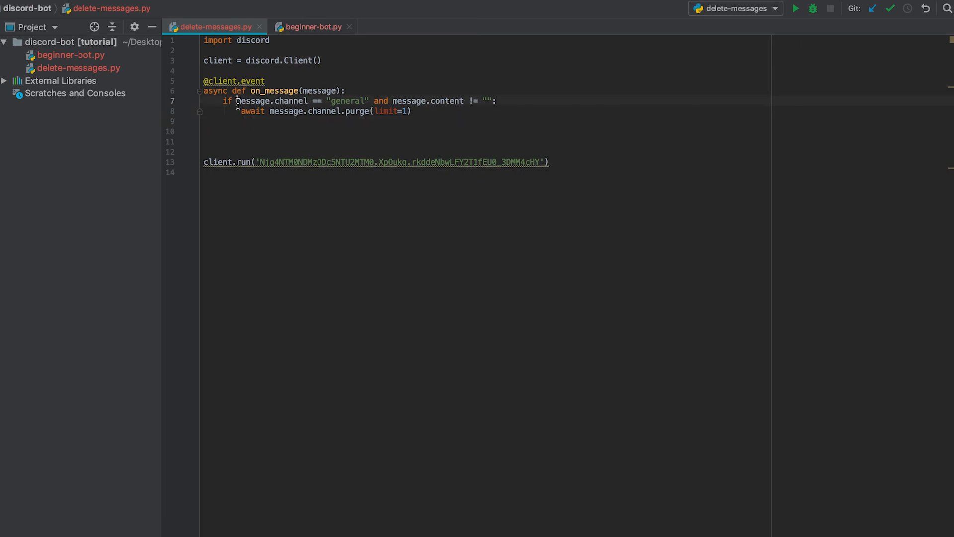
pyautogui.write('str(')
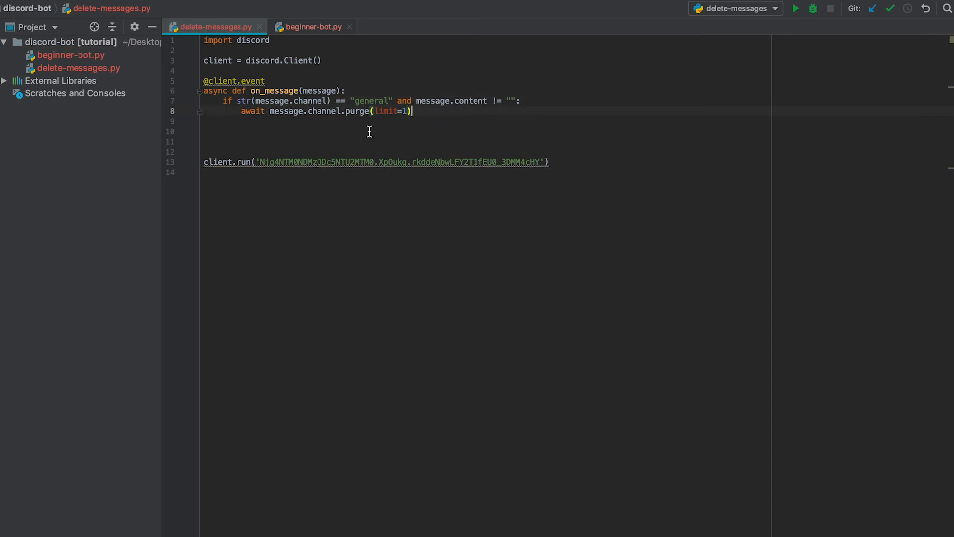
pyautogui.click(794, 9)
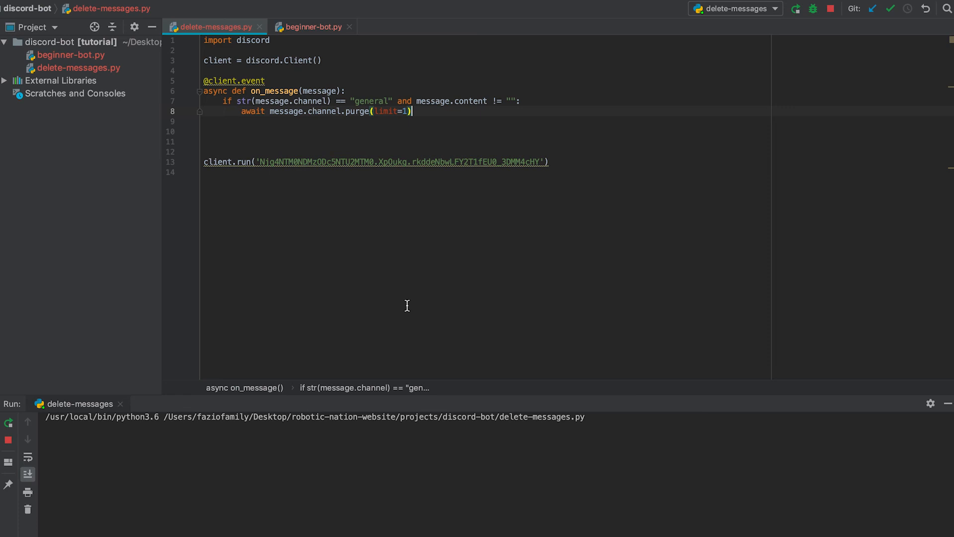
pyautogui.moveTo(466, 244)
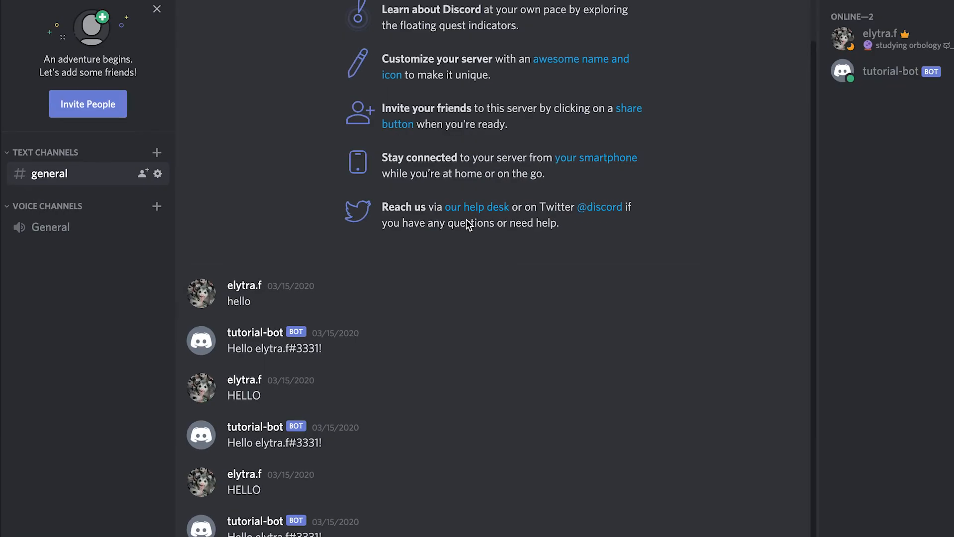
pyautogui.moveTo(476, 207)
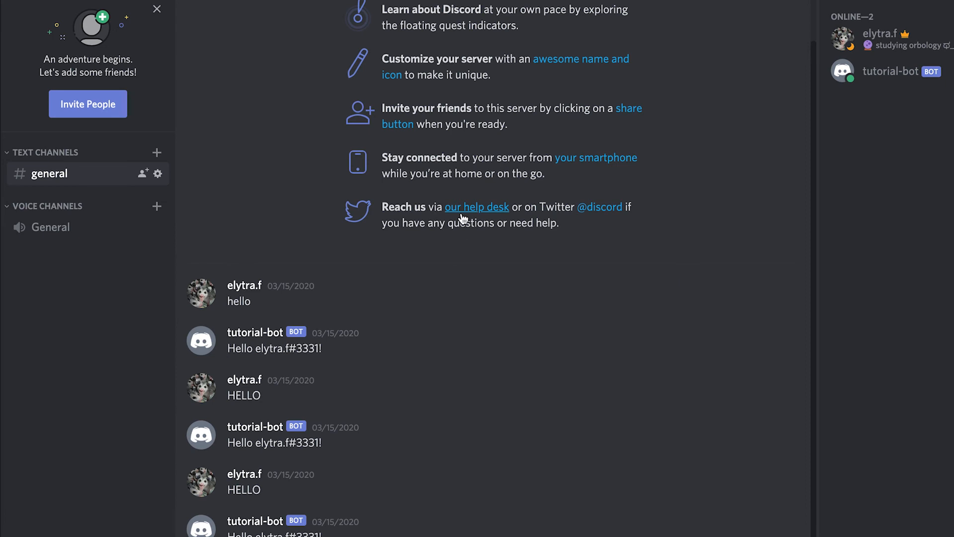
pyautogui.moveTo(848, 85)
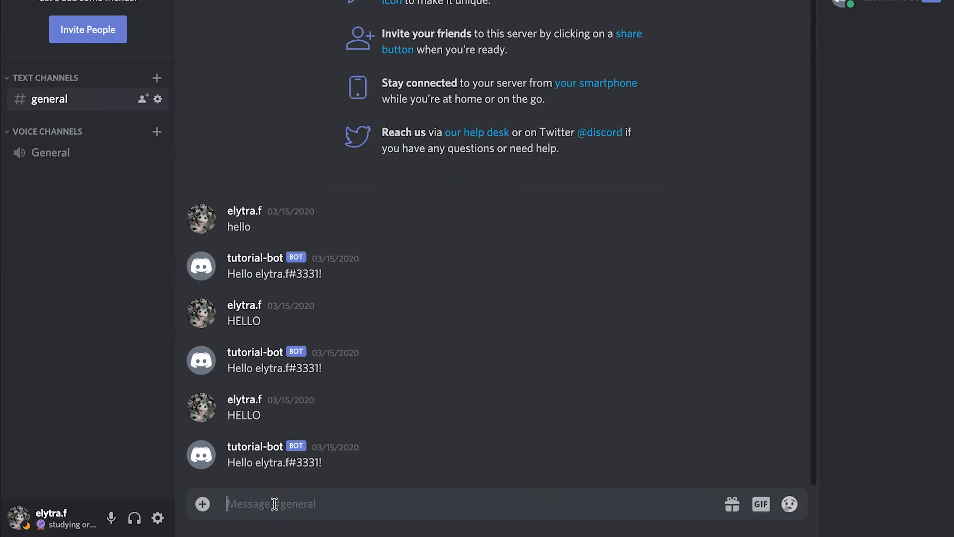
# Step: Send two gibberish messages, then upload the first screenshot image to #general
pyautogui.write('ghfjdksghdfjsgh')
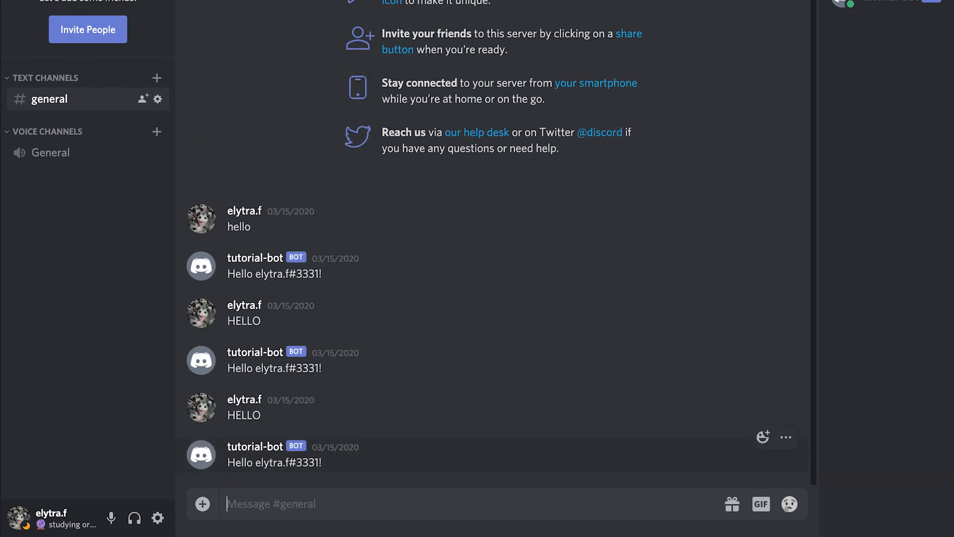
pyautogui.write('gfdgfdsgf')
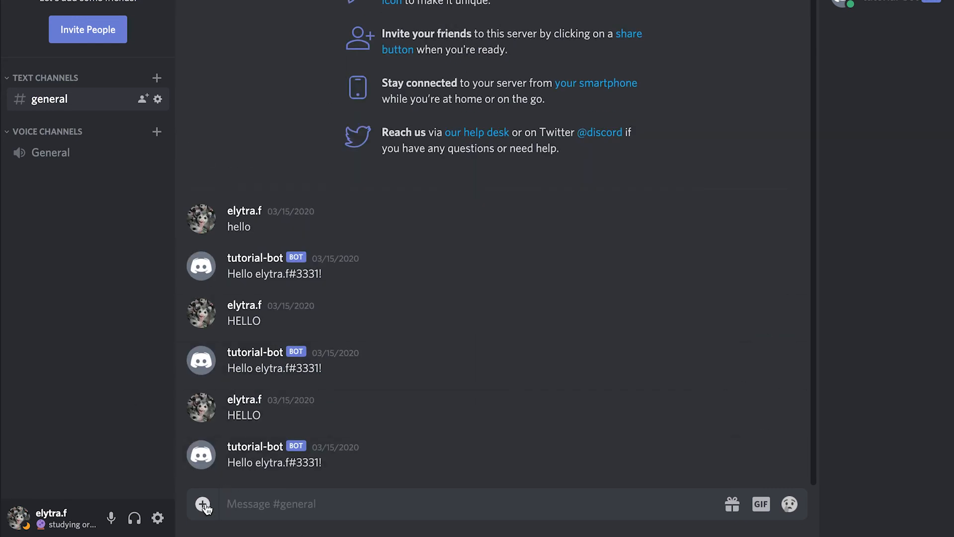
pyautogui.click(202, 502)
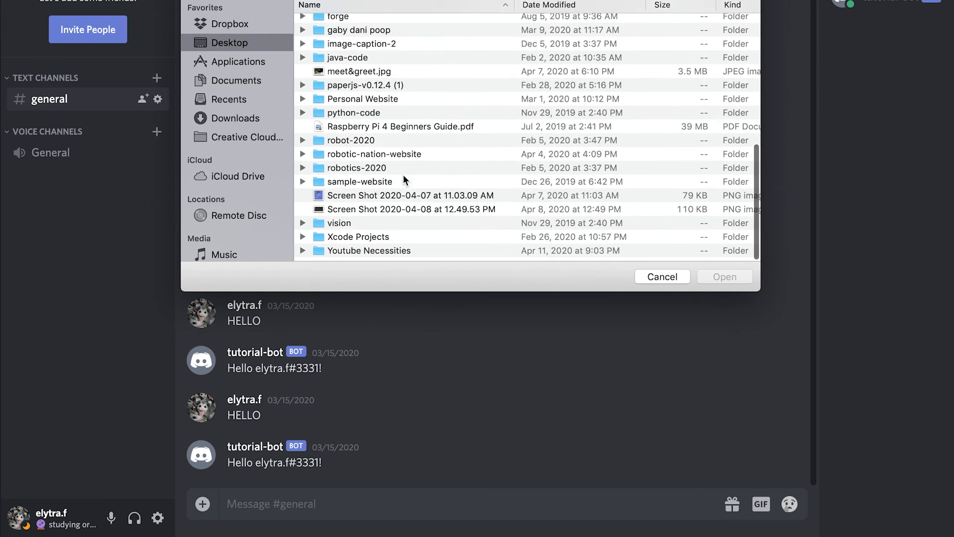
pyautogui.click(410, 196)
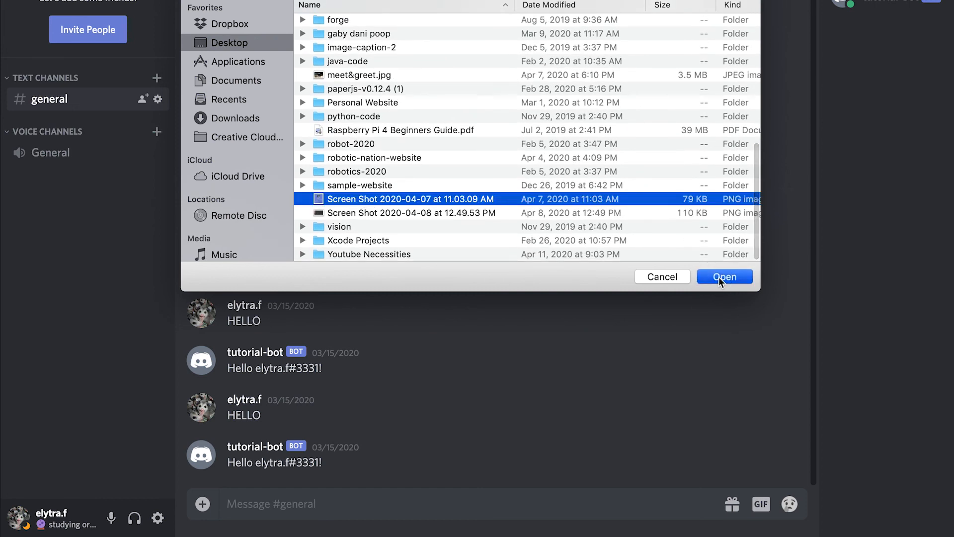
pyautogui.click(724, 277)
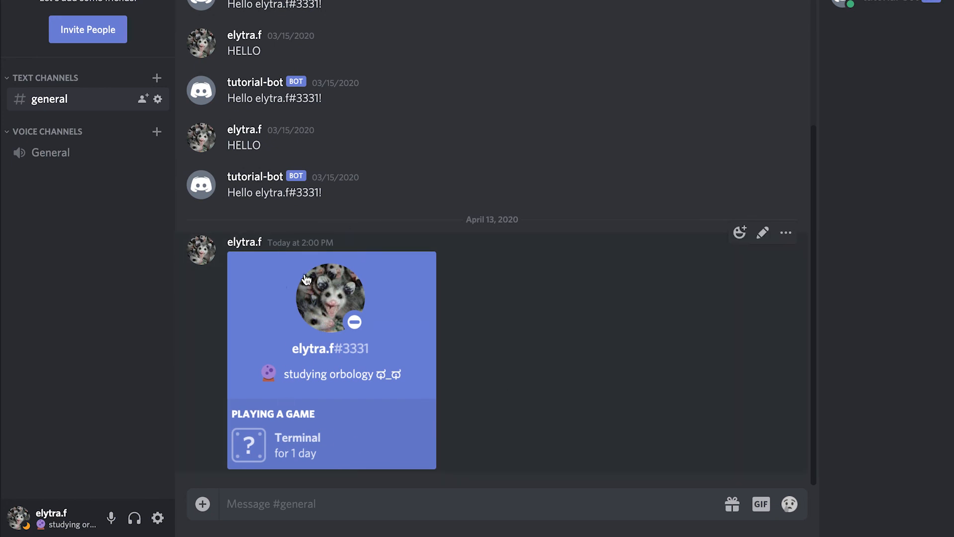
pyautogui.moveTo(264, 483)
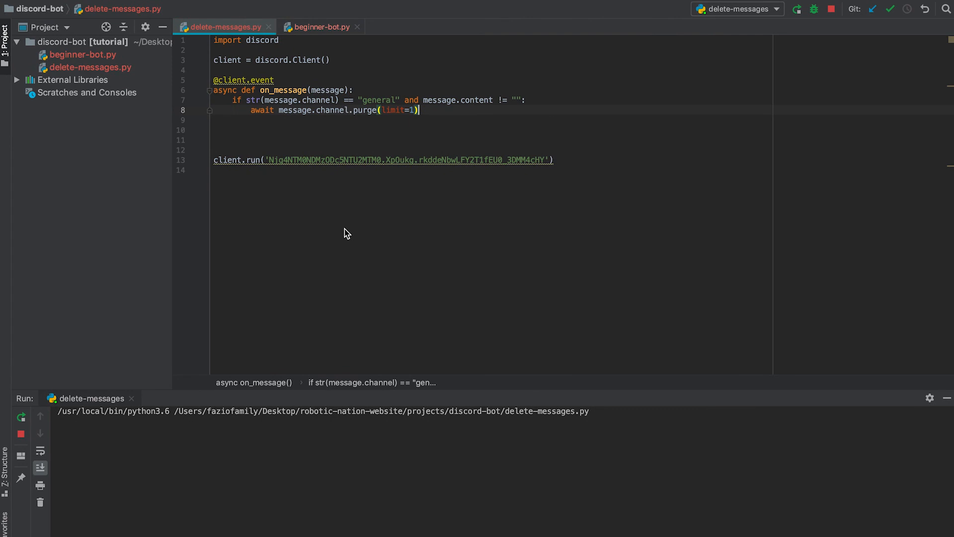
pyautogui.moveTo(439, 112)
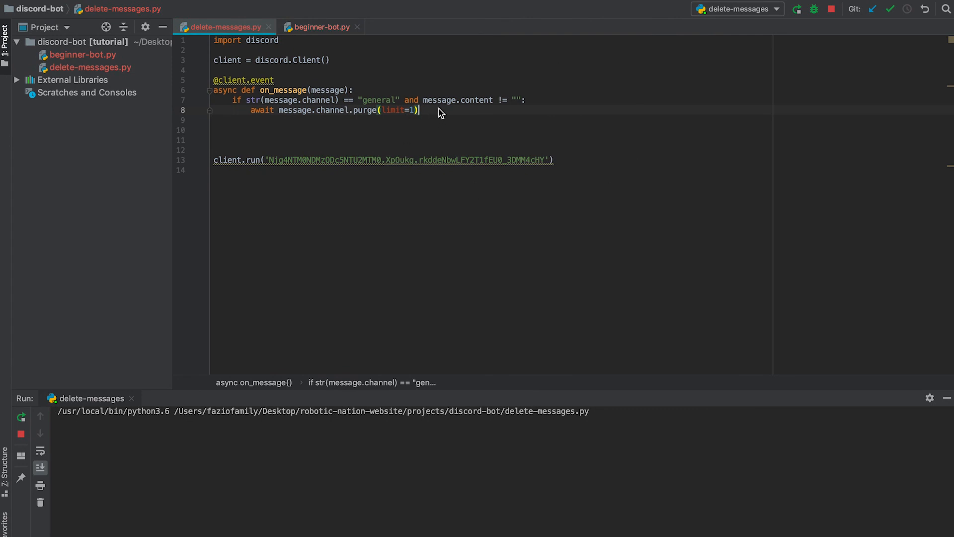
pyautogui.moveTo(371, 176)
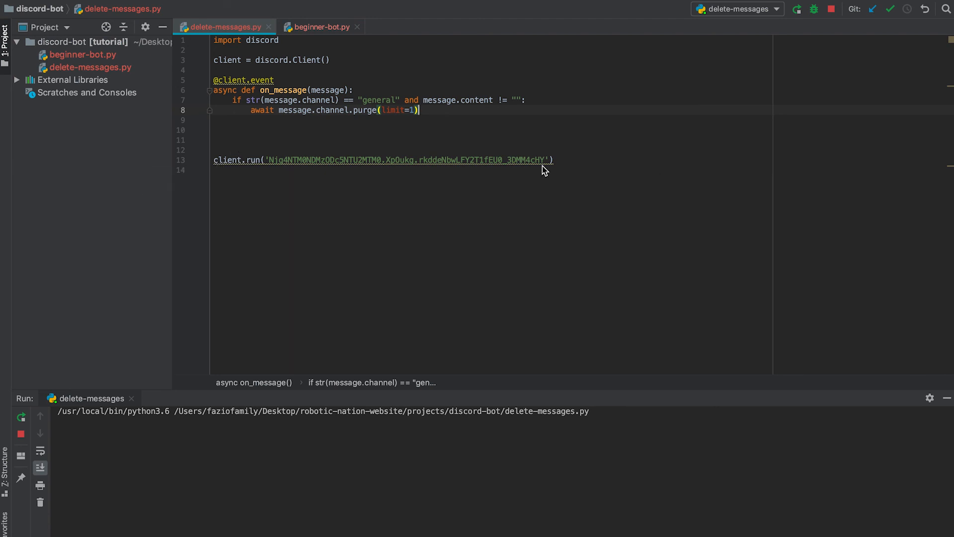
pyautogui.moveTo(564, 166)
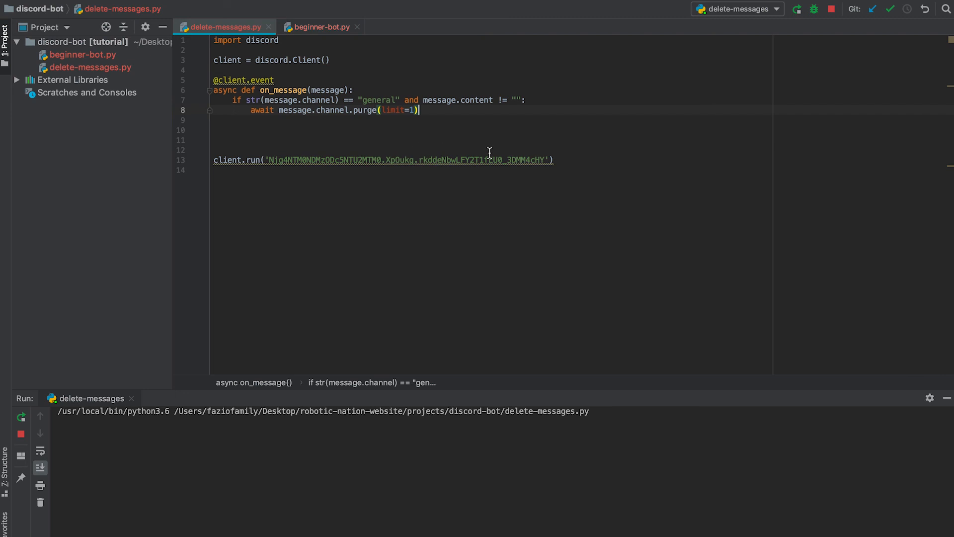
pyautogui.moveTo(573, 189)
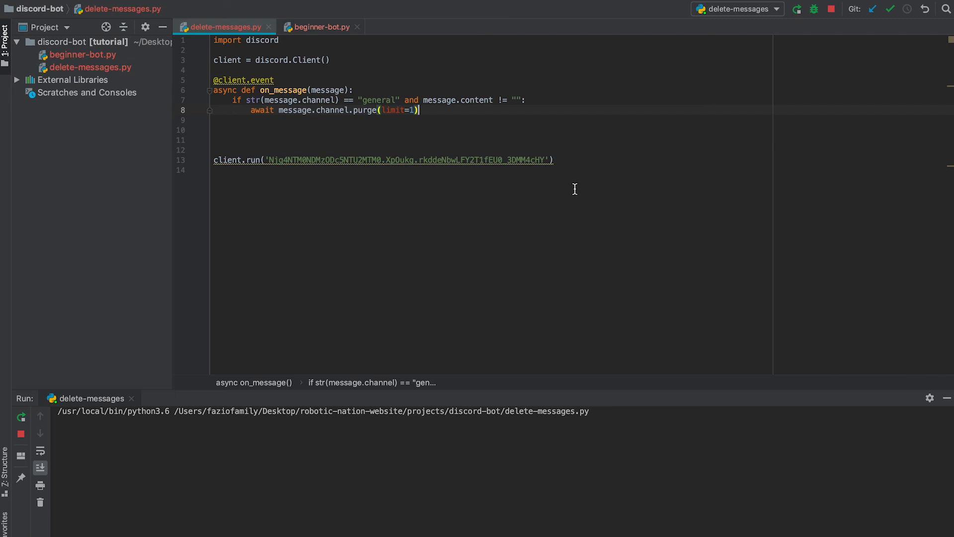